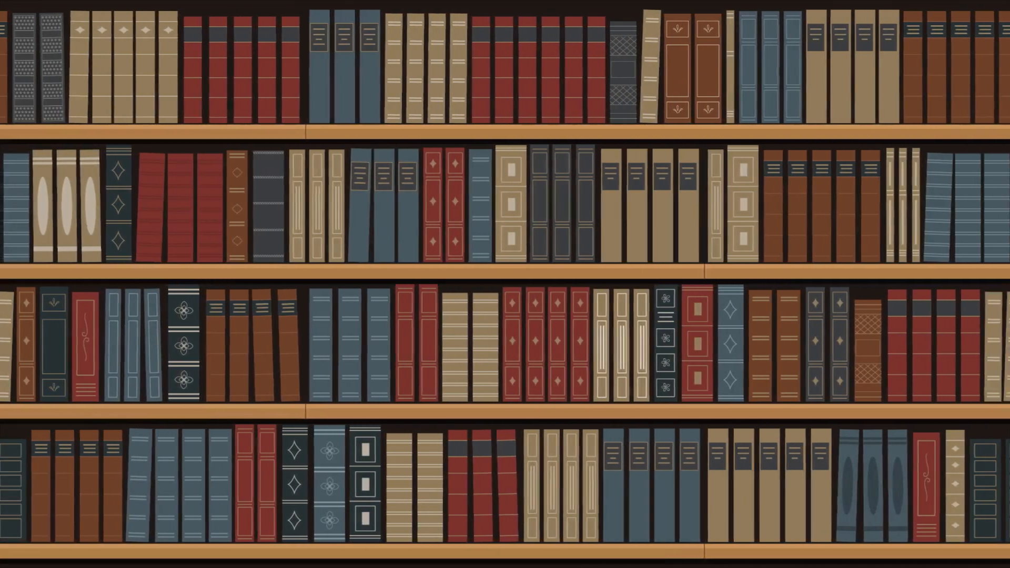
pyautogui.hscroll(3)
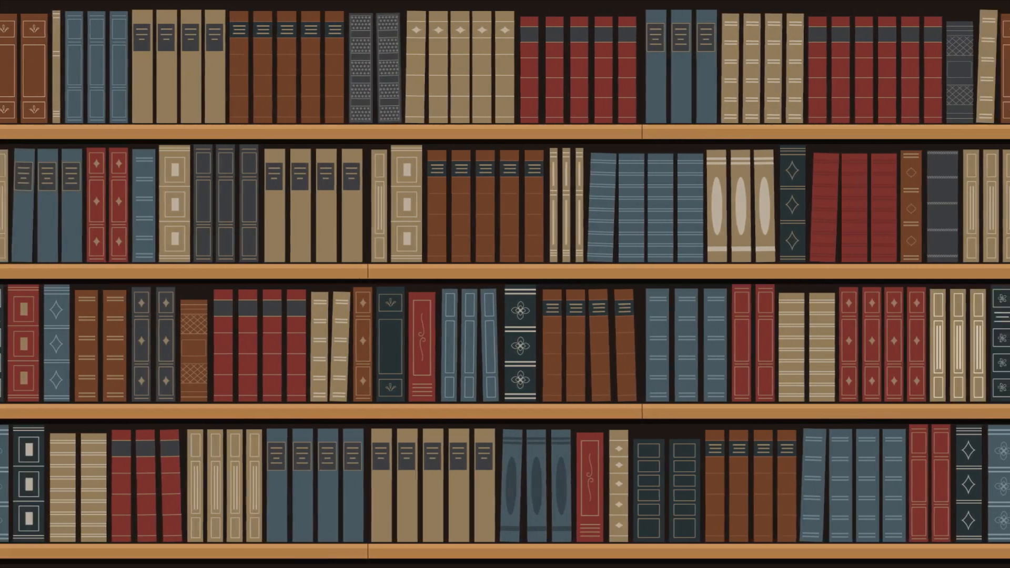
pyautogui.hscroll(3)
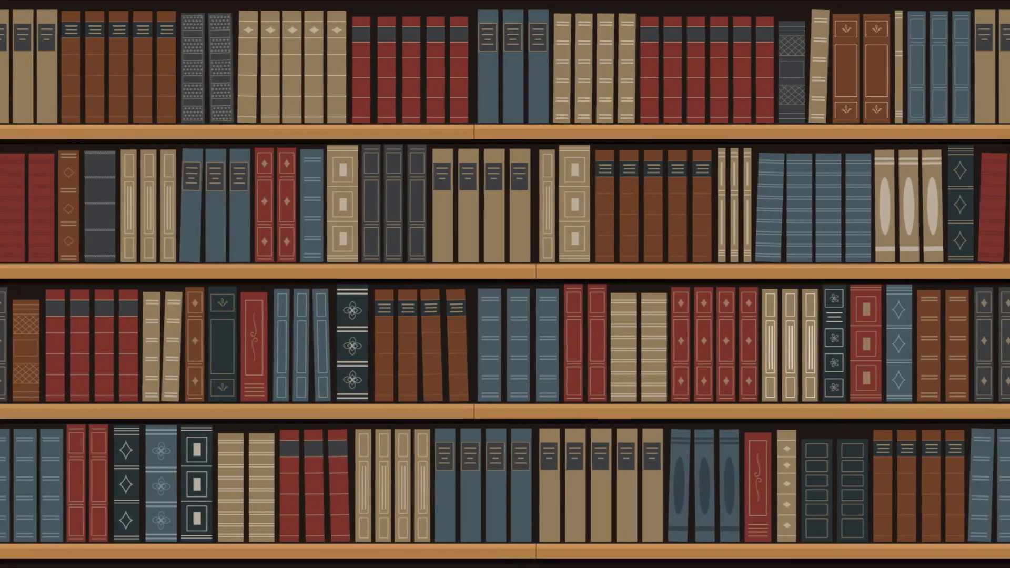